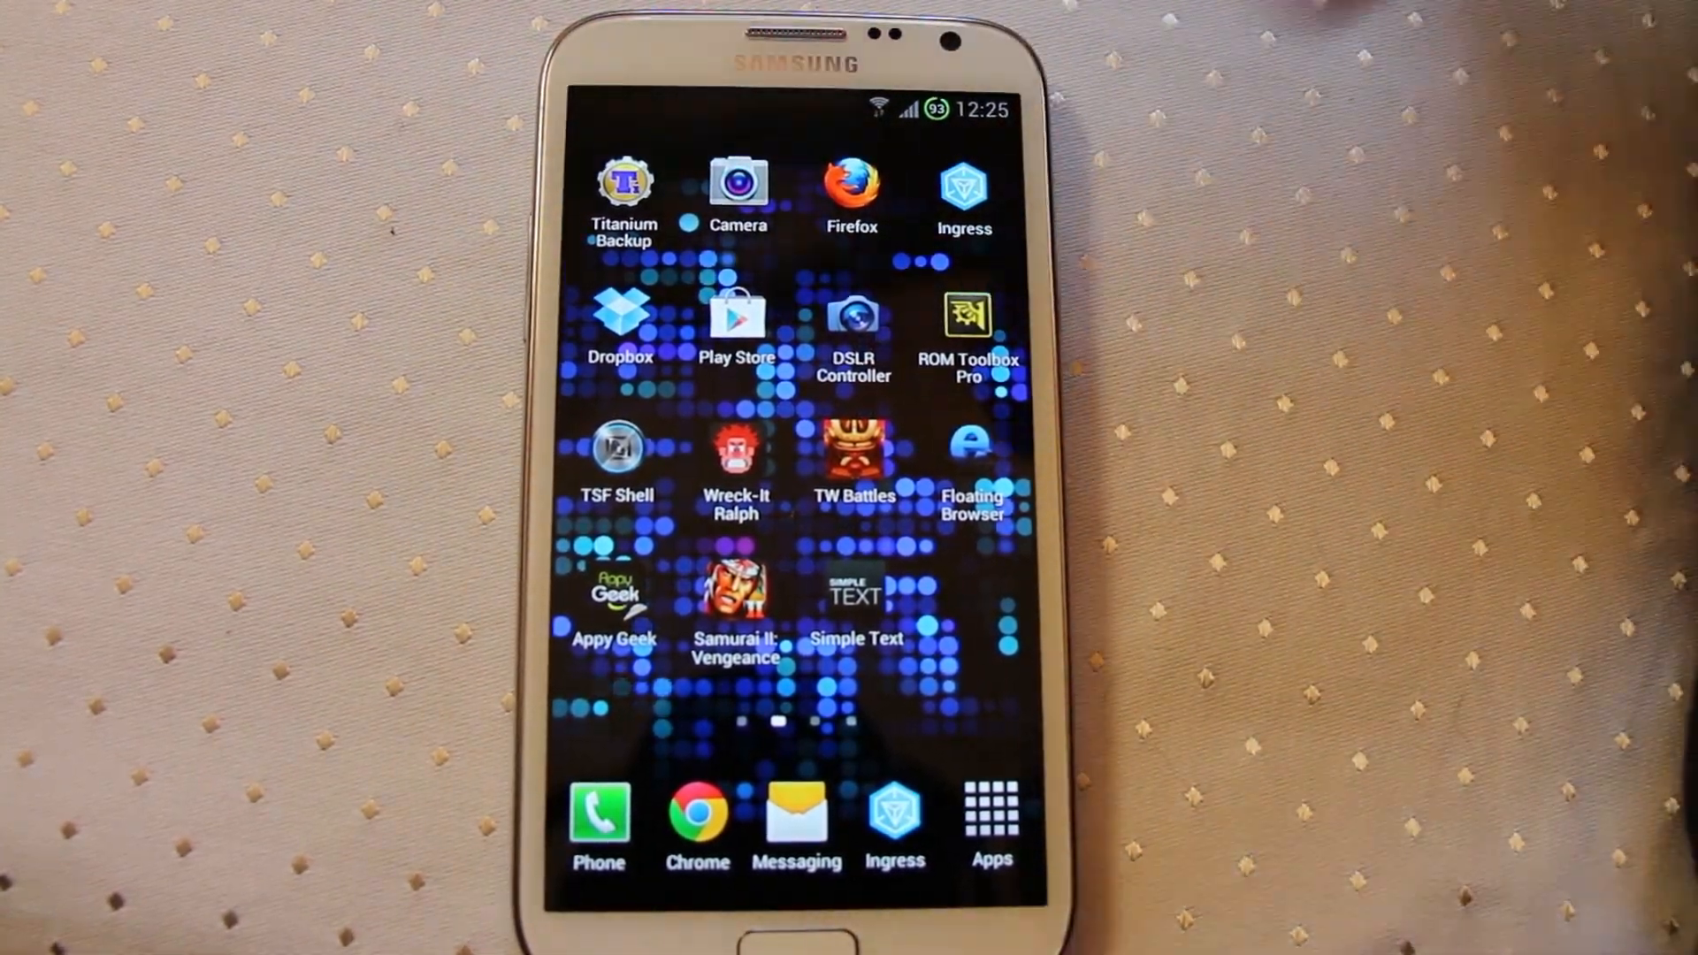
Step: Browse the app drawer to the page of installed apps showing MultiWindow Control
{"action": "left_click", "coordinate": [992, 812]}
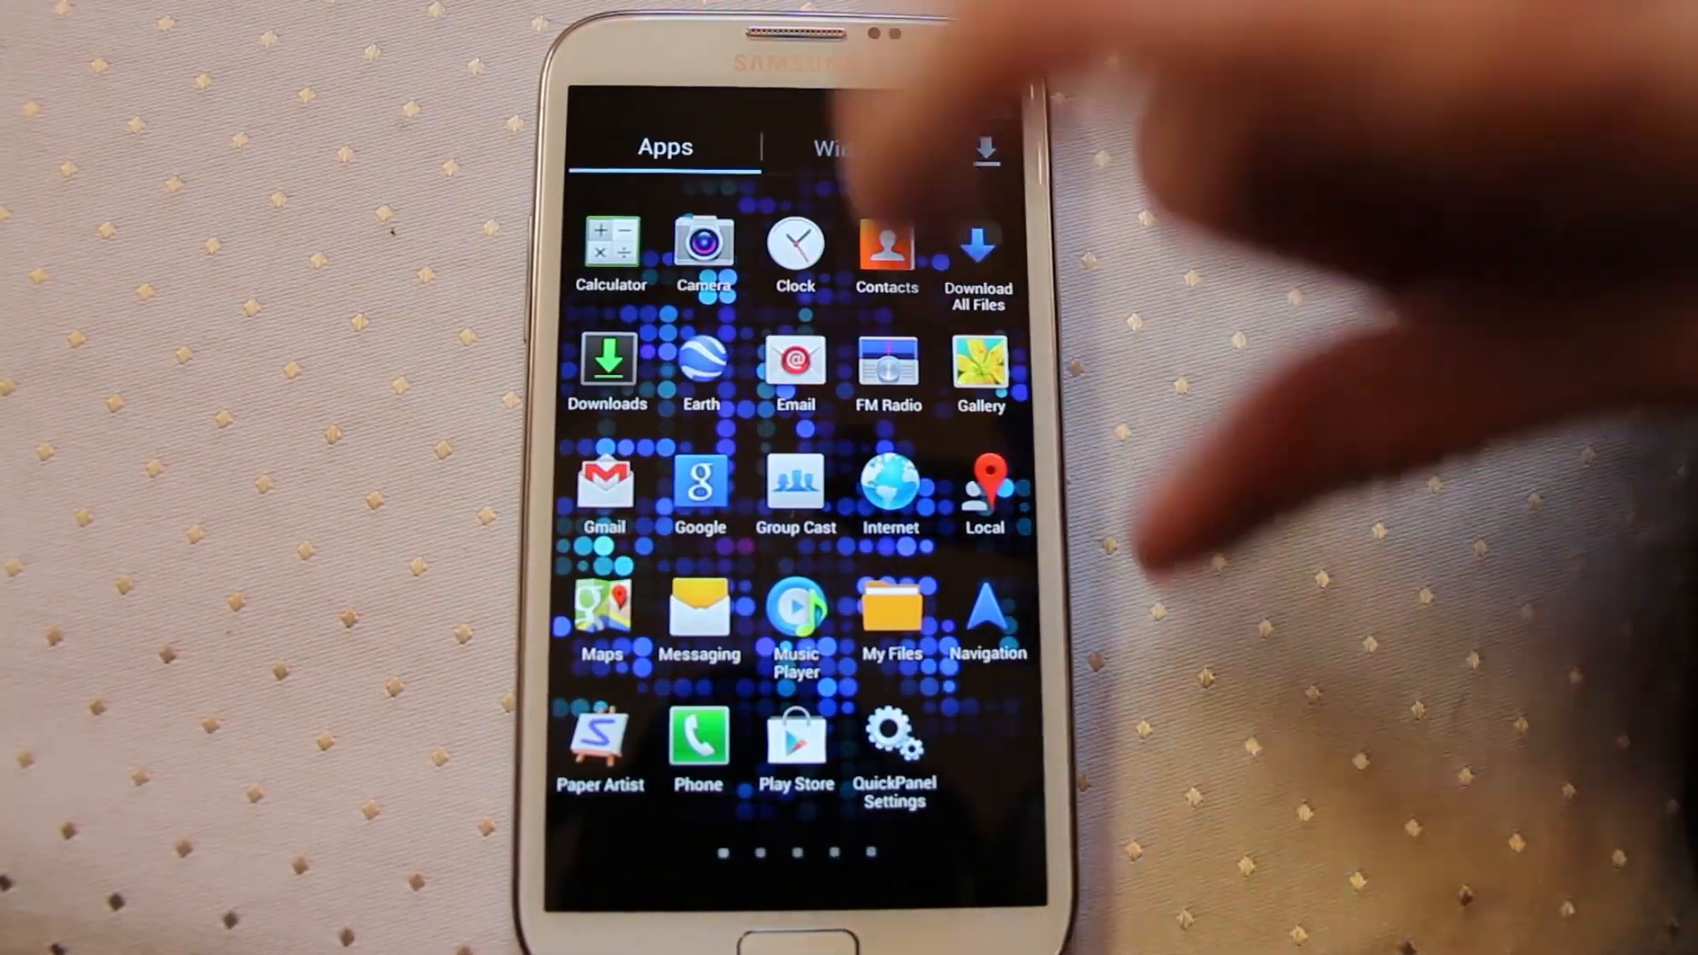
{"action": "scroll", "scroll_direction": "left", "scroll_amount": 3}
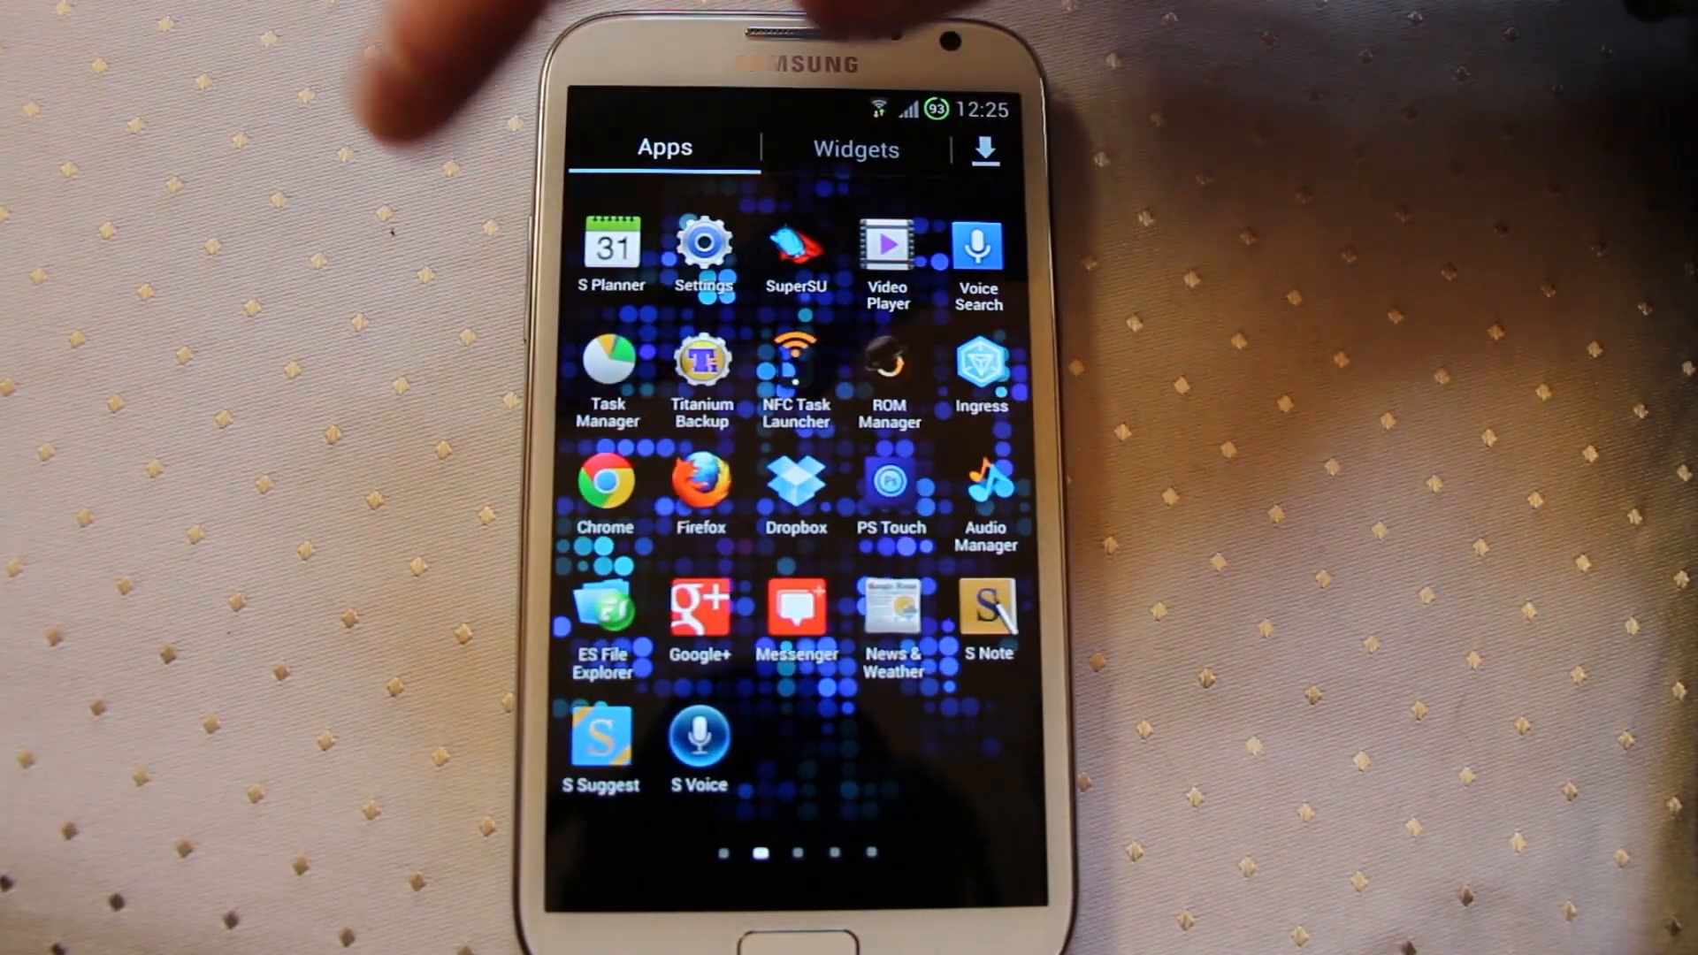
{"action": "scroll", "scroll_direction": "left", "scroll_amount": 3}
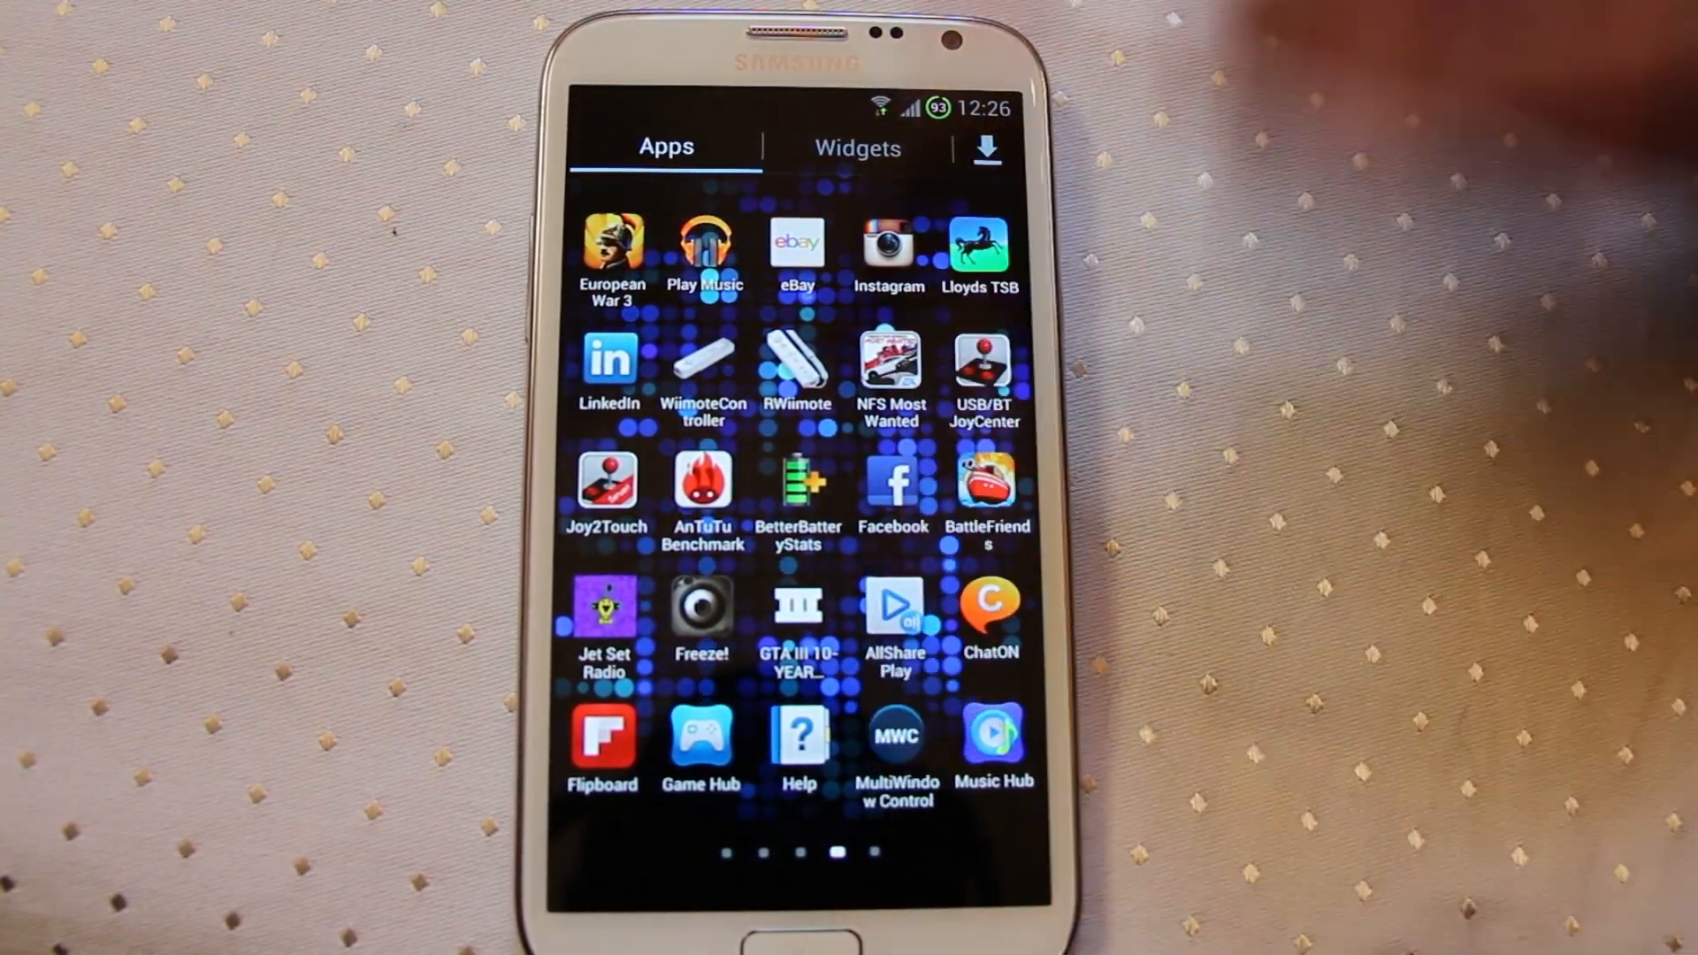
Step: Launch MultiWindow Control, grant the Superuser request, and show Control Framework Applications
{"action": "left_click", "coordinate": [895, 736]}
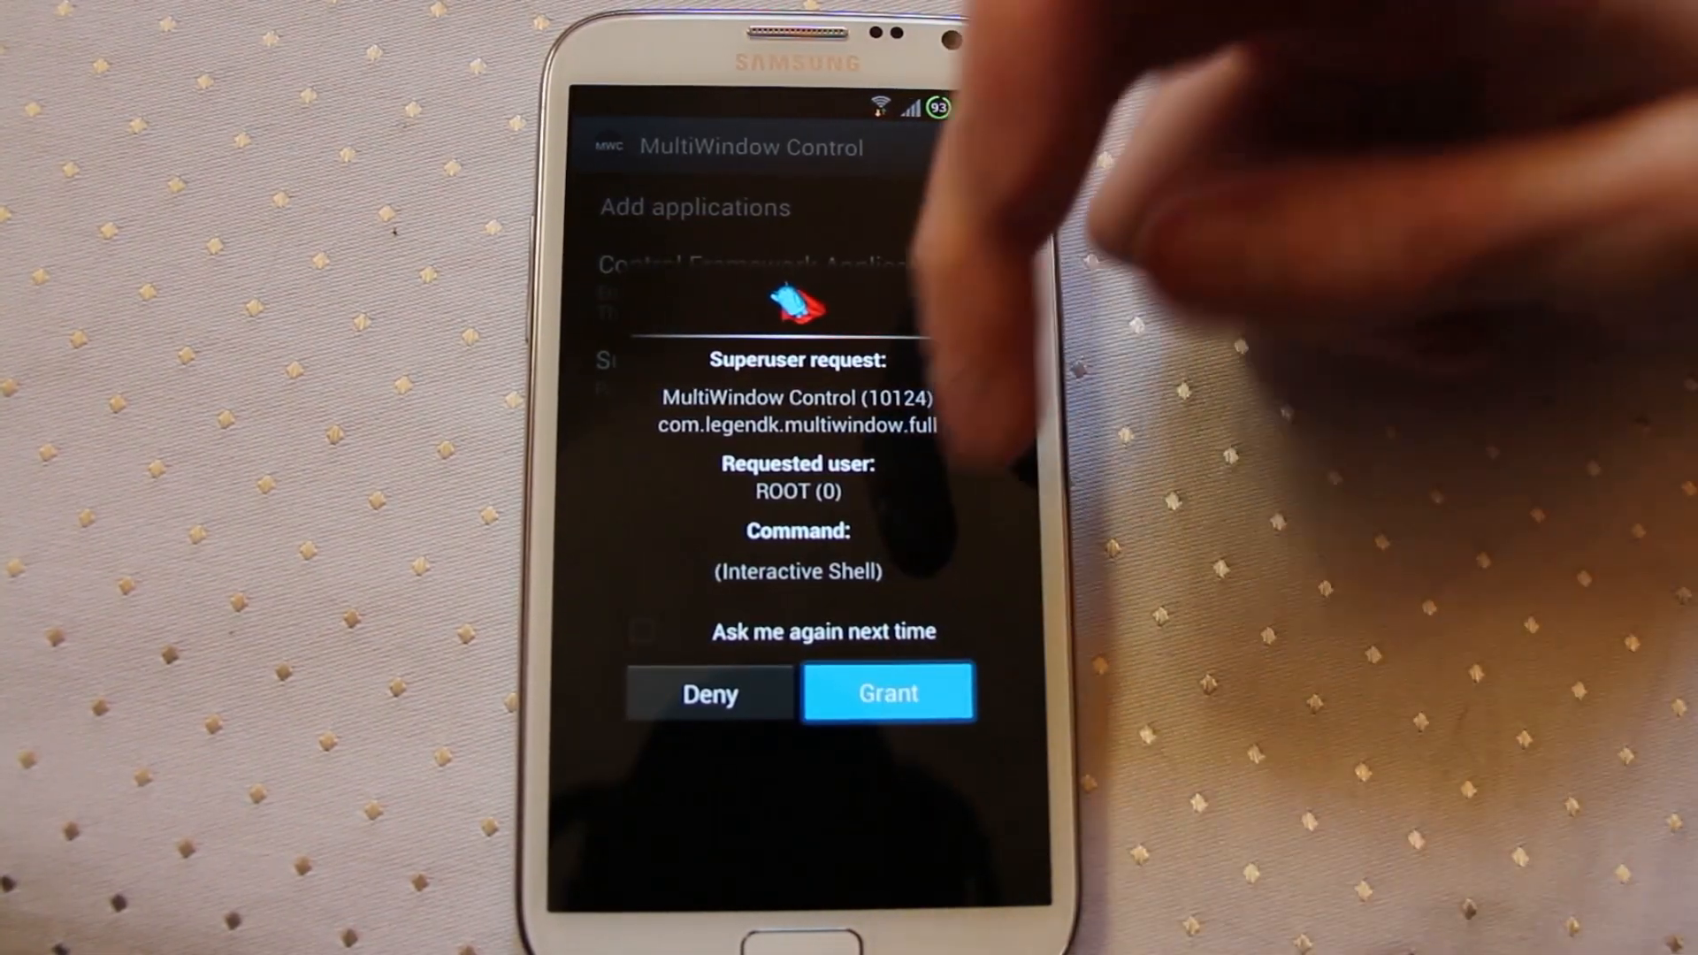
{"action": "left_click", "coordinate": [886, 692]}
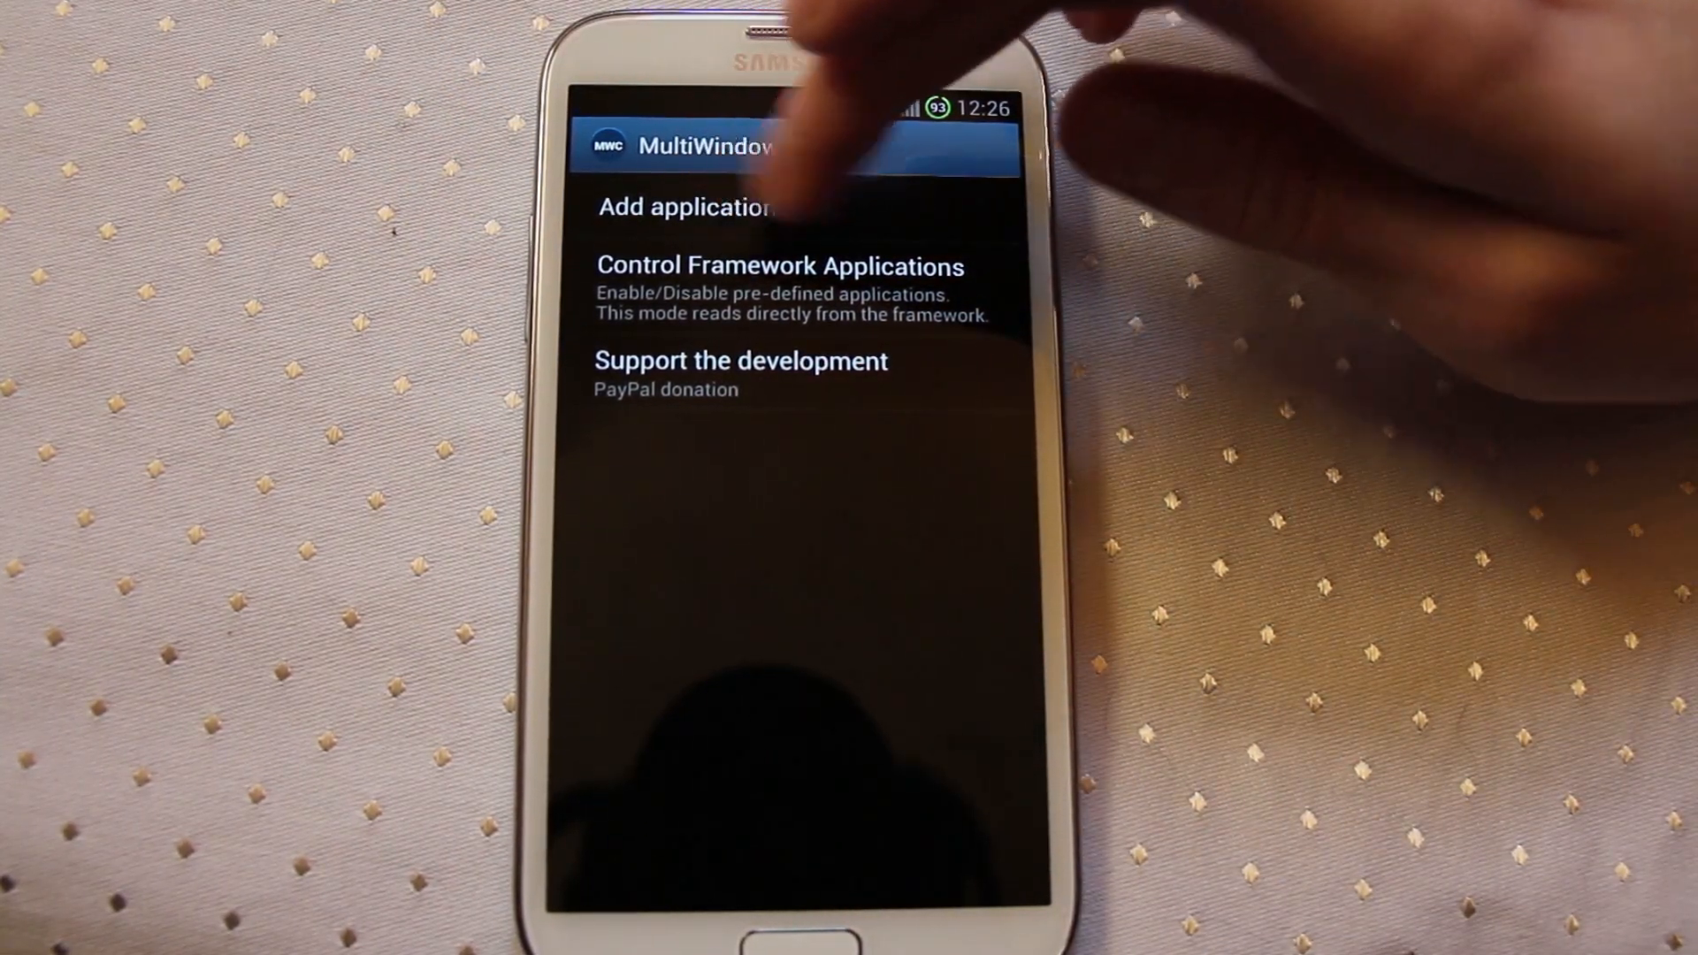
{"action": "left_click", "coordinate": [778, 268]}
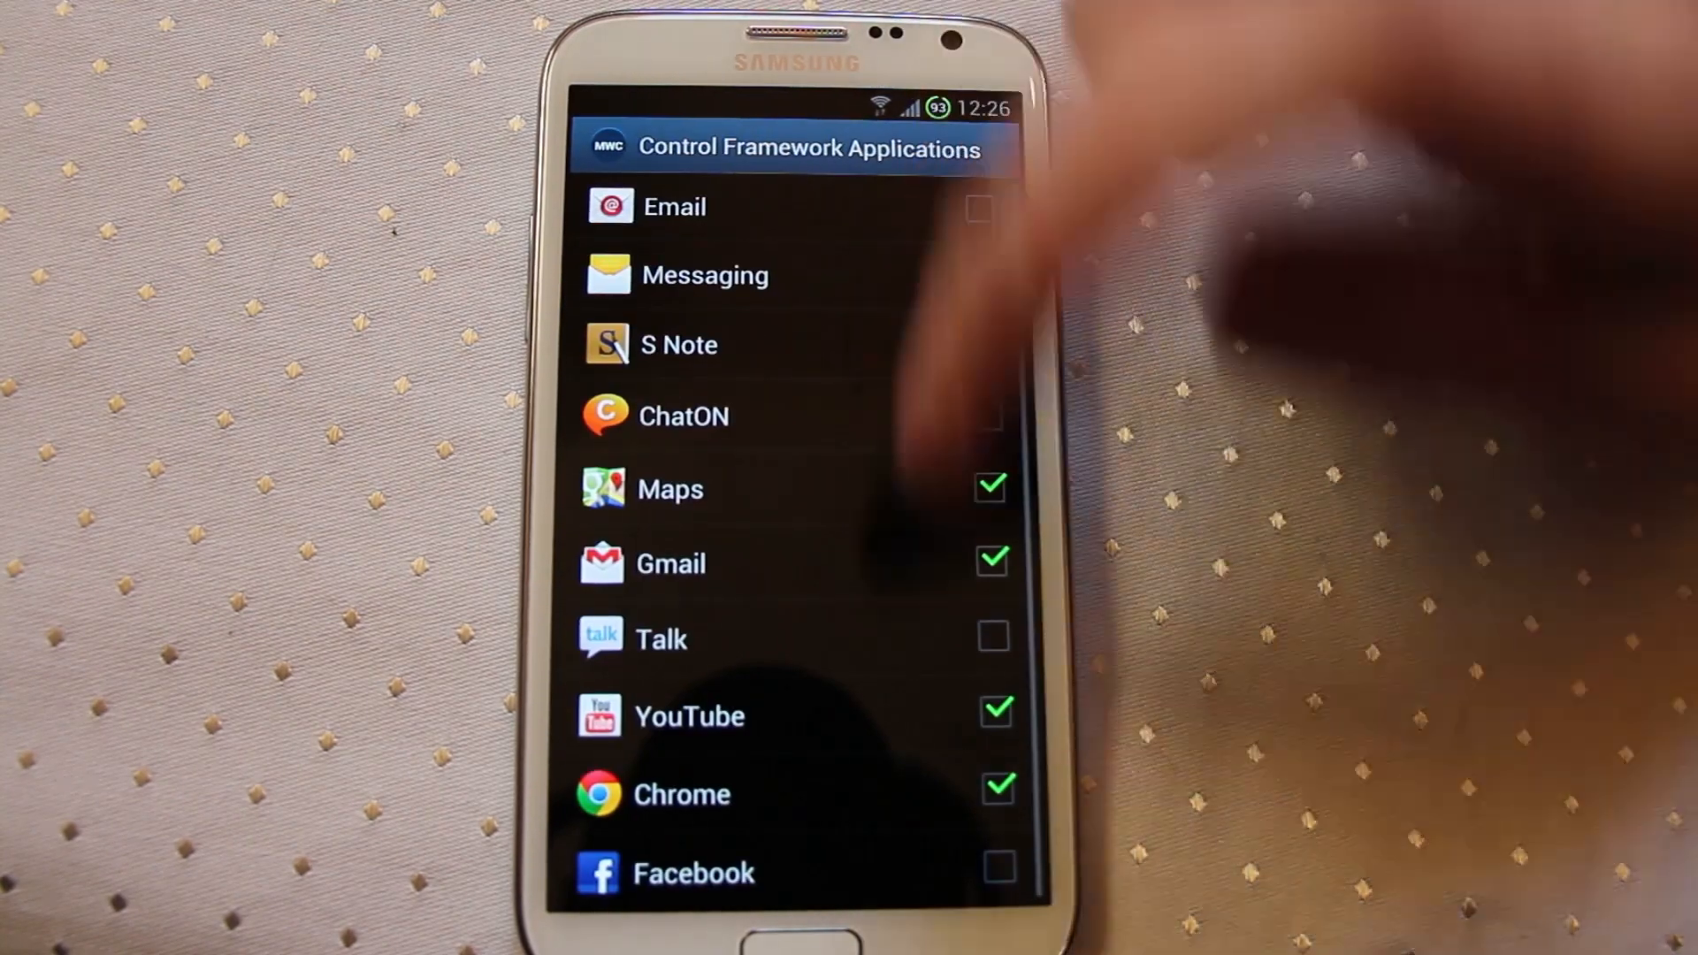
Step: Go back from the framework applications list to MultiWindow Control's main menu
{"action": "left_click", "coordinate": [983, 276]}
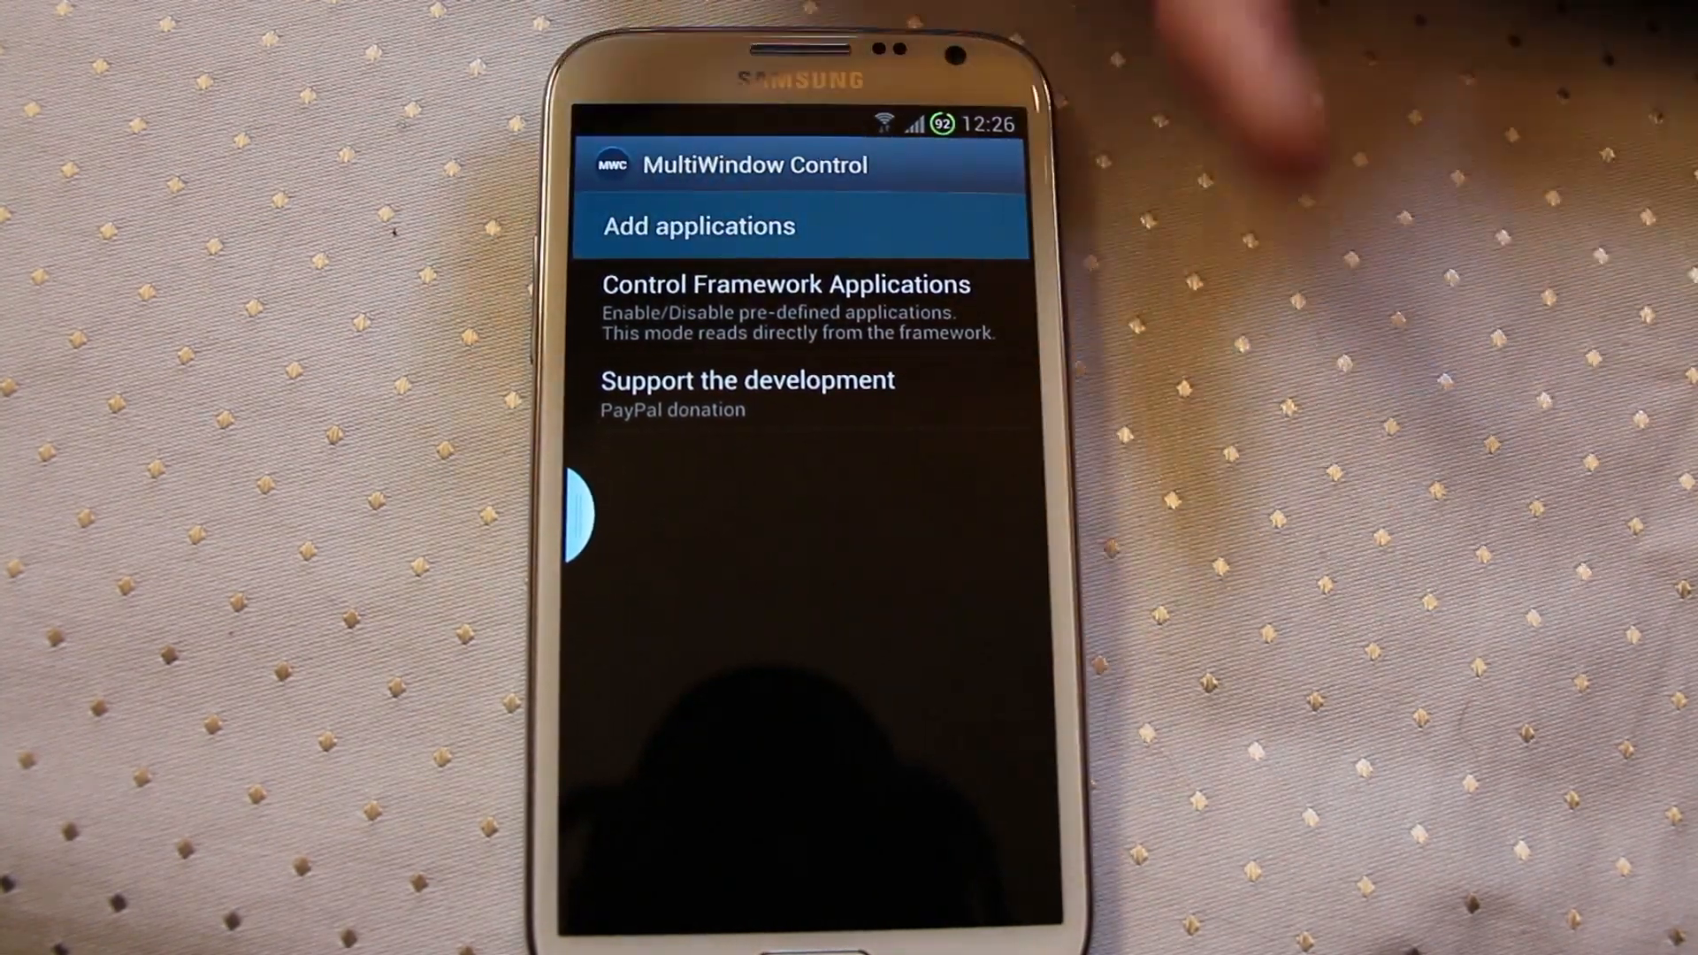
Step: Add Androidizen to the multi-window sidebar and kill the FlashBar service to apply it
{"action": "left_click", "coordinate": [699, 225]}
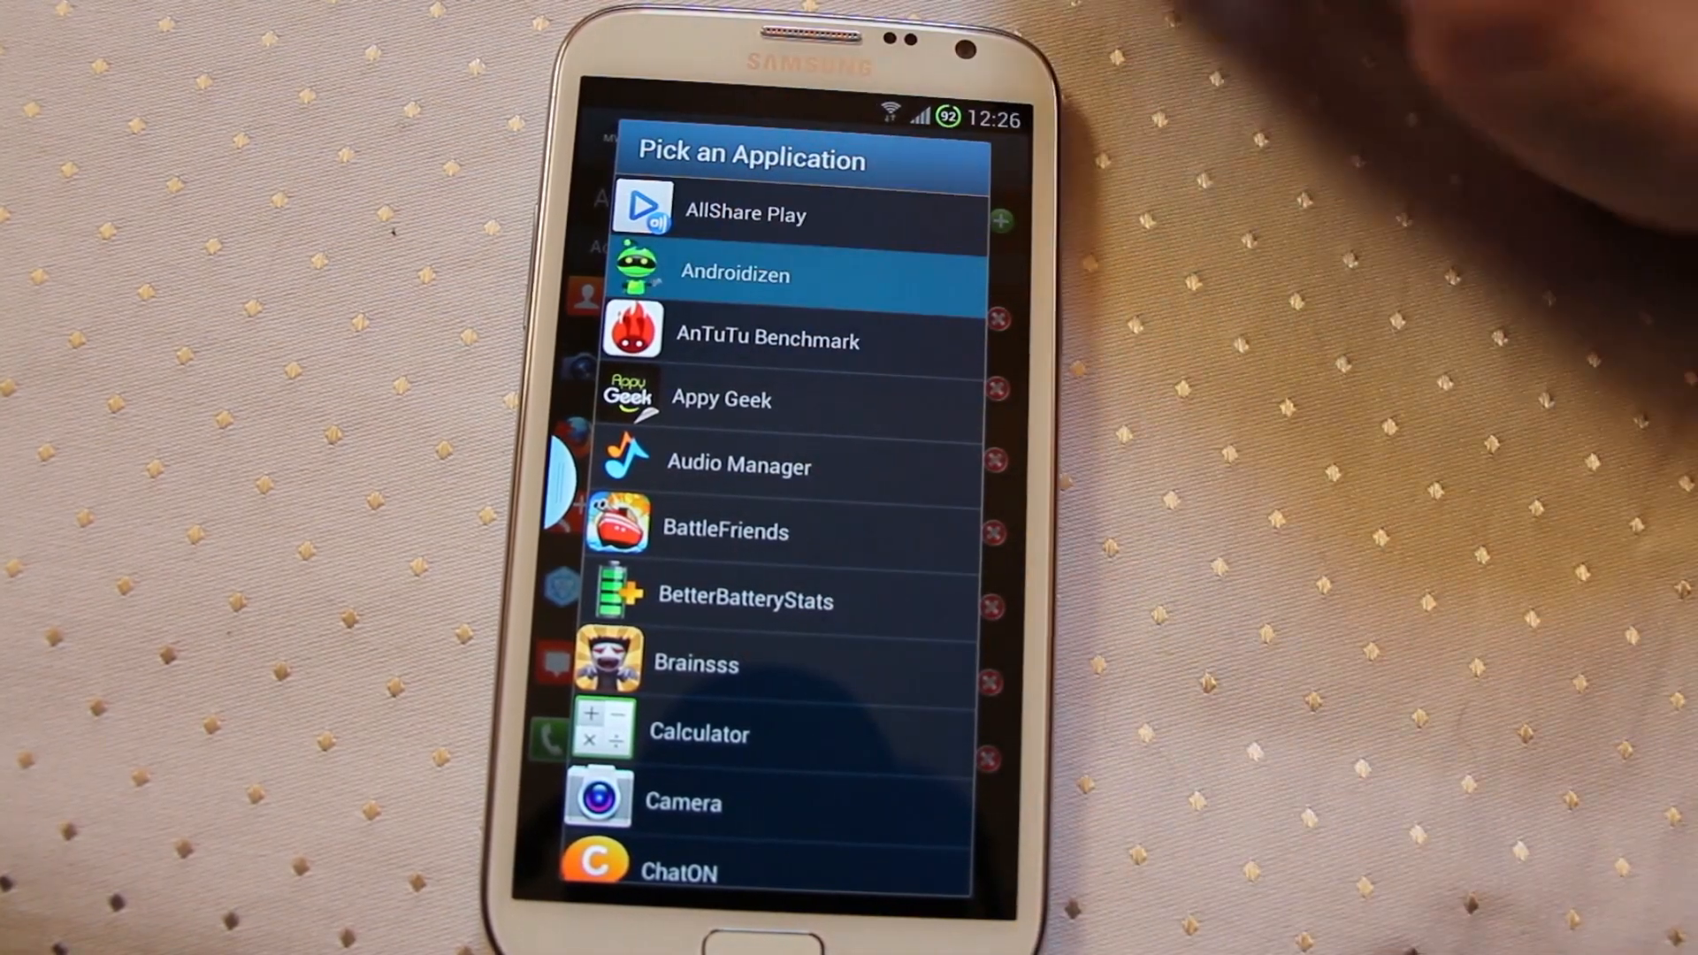
{"action": "left_click", "coordinate": [734, 272]}
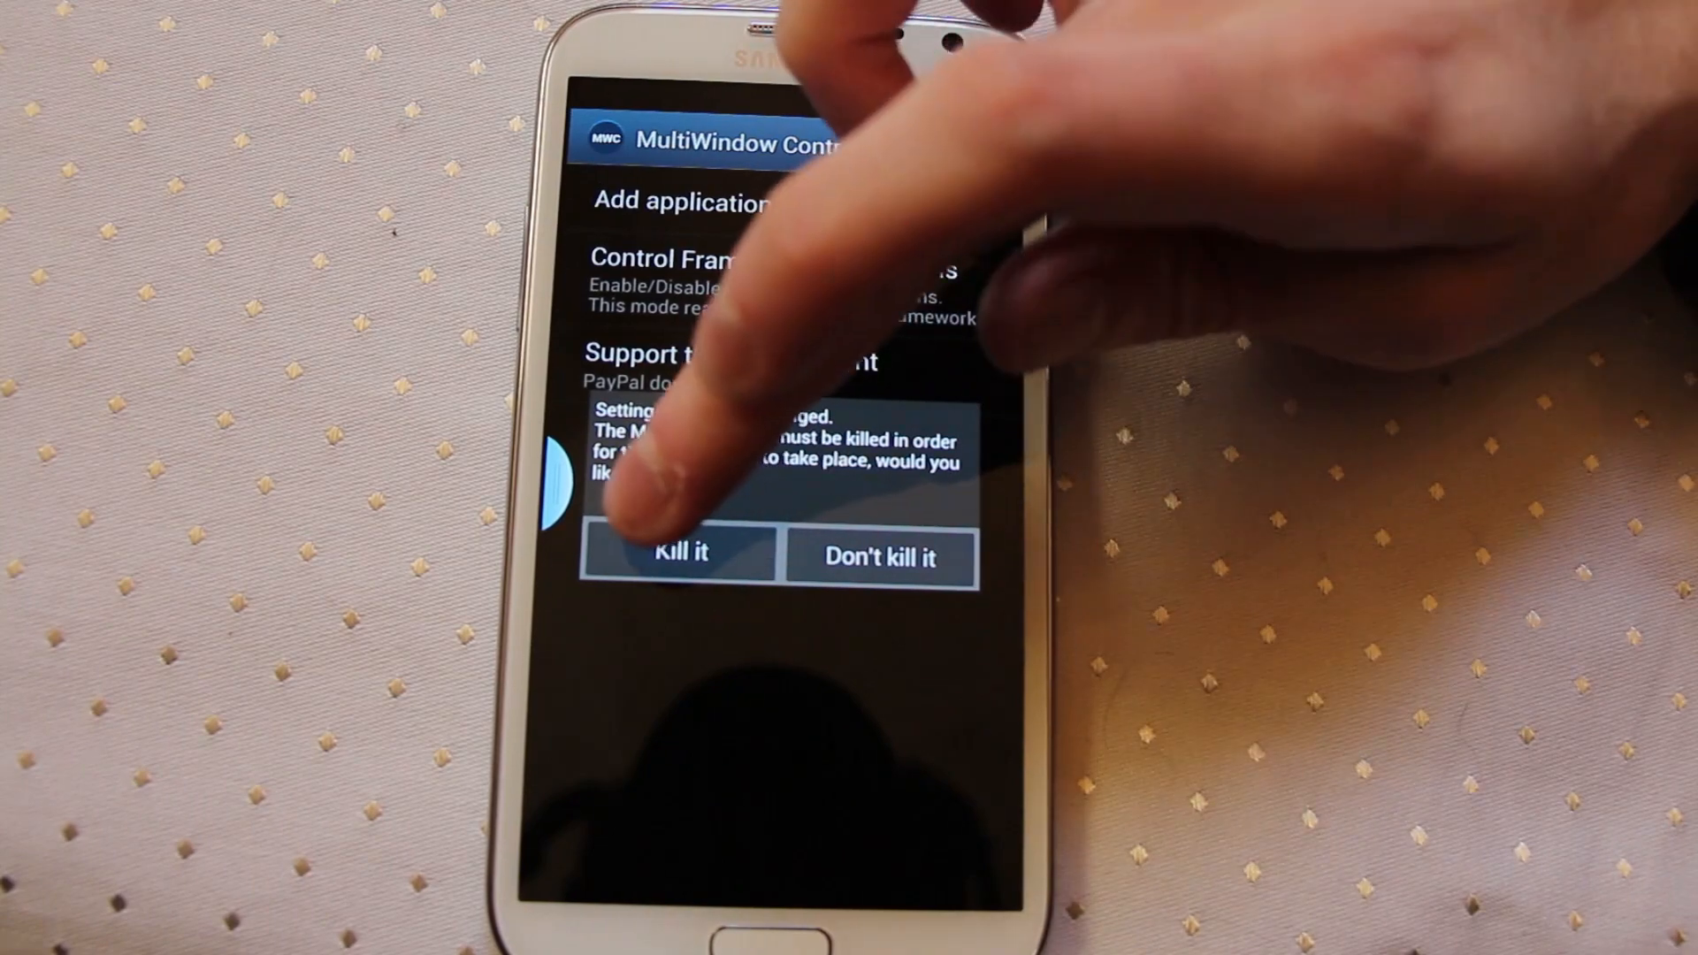
{"action": "left_click", "coordinate": [678, 555]}
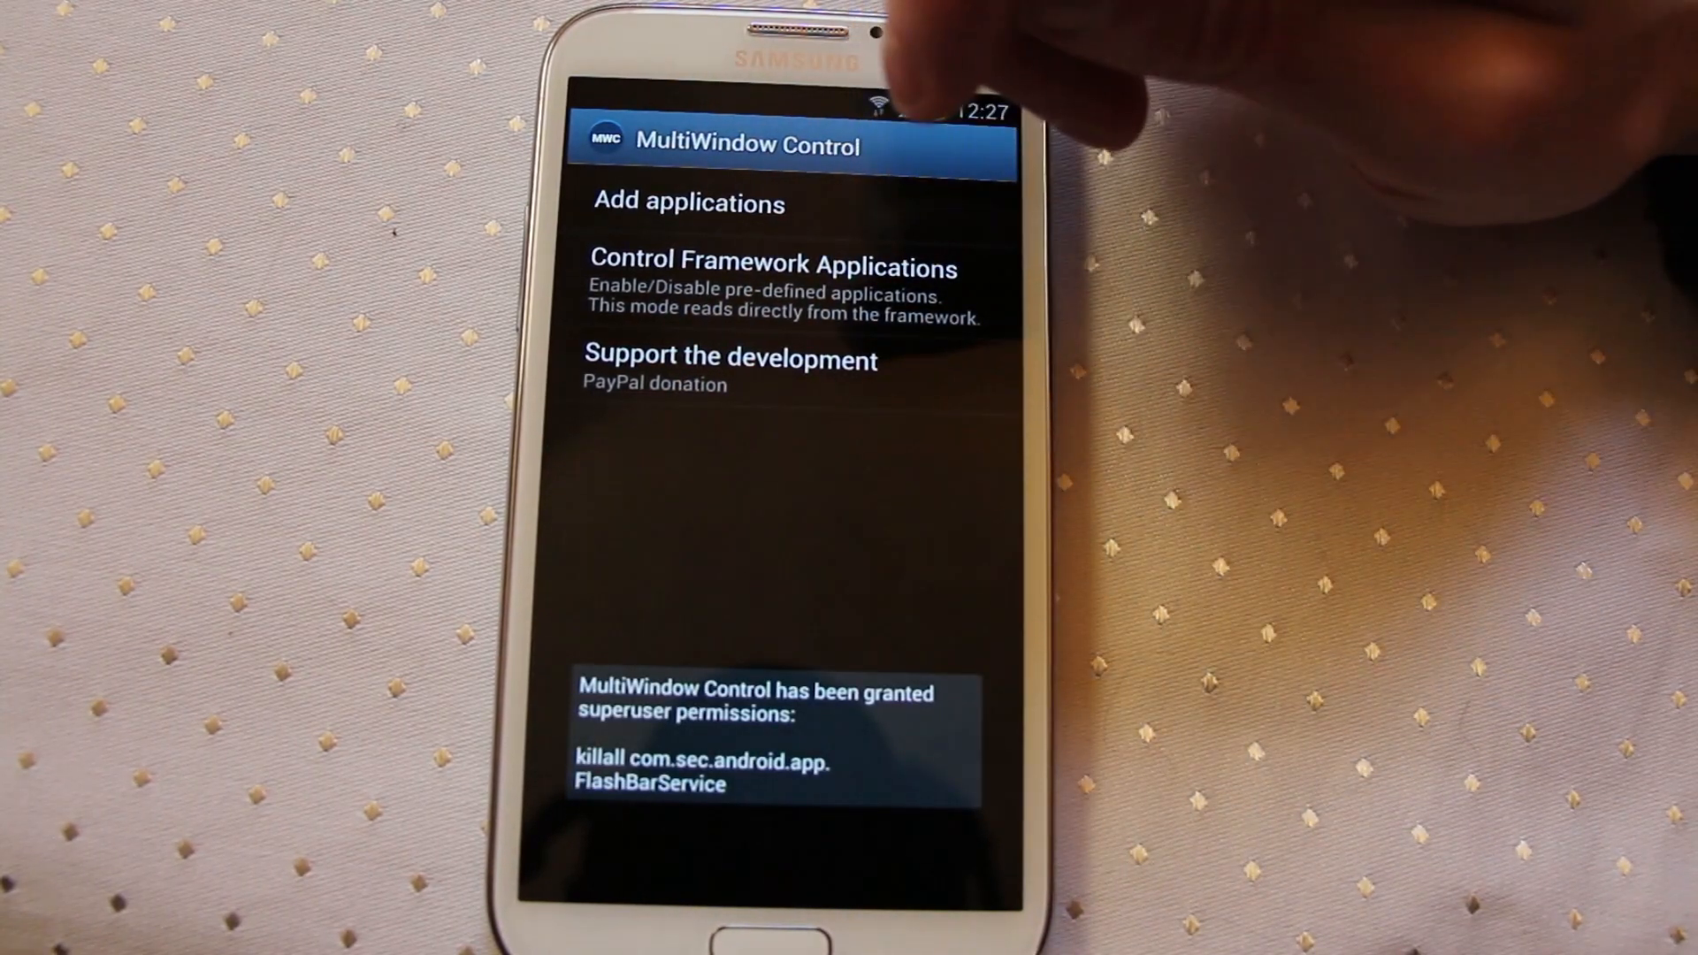